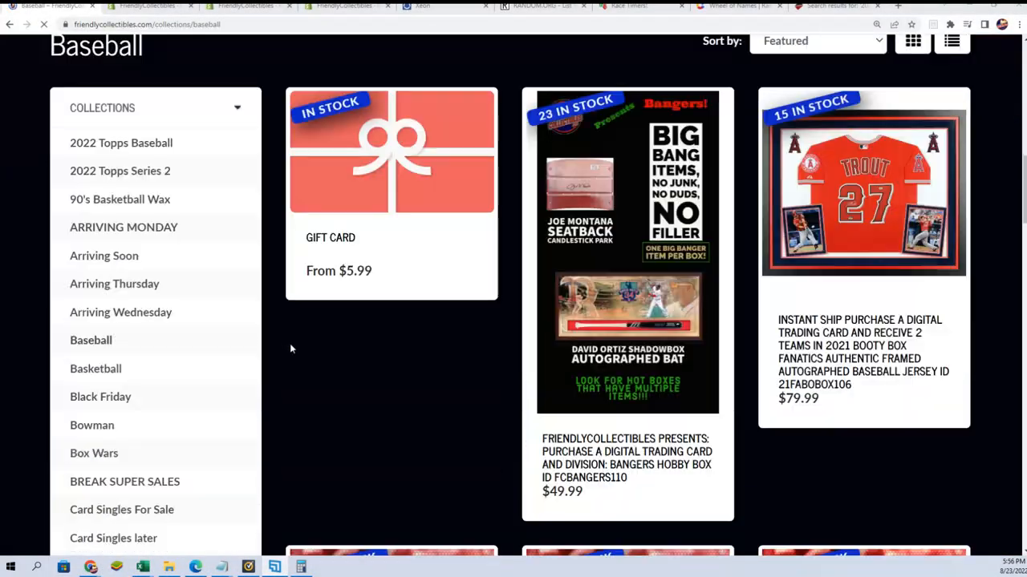
# - Switch to the running race game tab showing the blank timer and race number settings
pyautogui.scroll(-3)
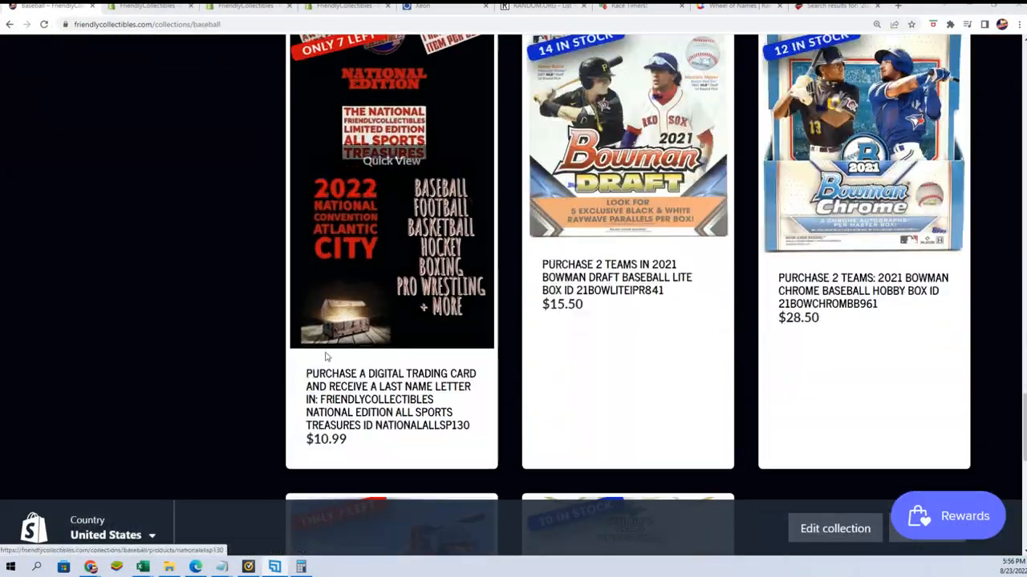
pyautogui.scroll(-3)
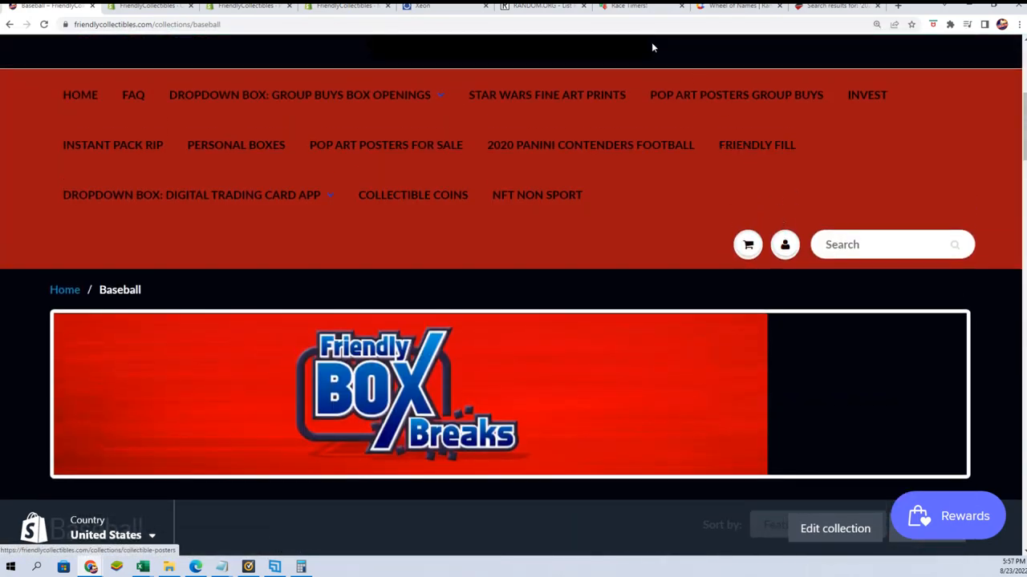
pyautogui.click(629, 7)
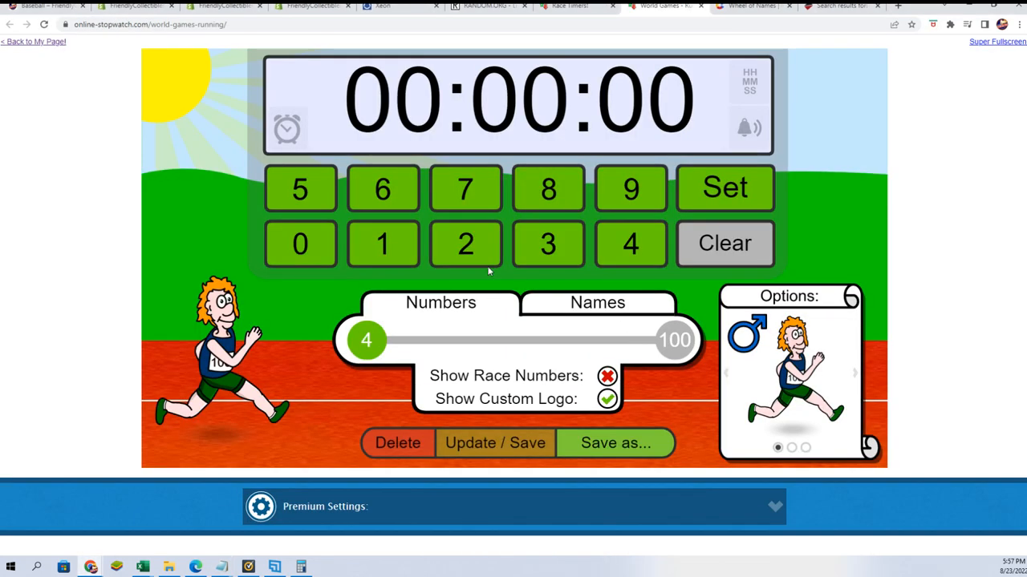
pyautogui.click(597, 302)
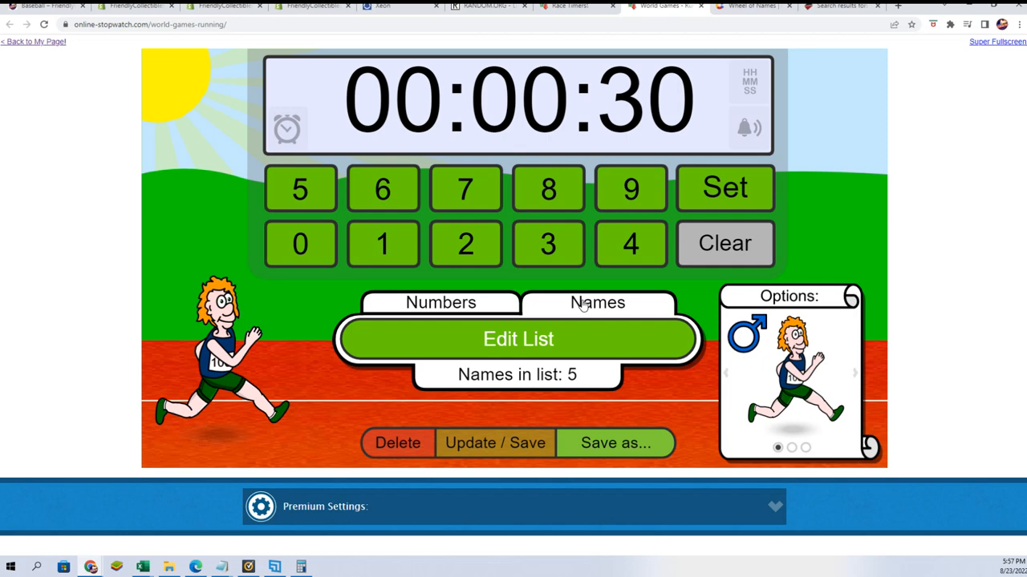
pyautogui.click(516, 338)
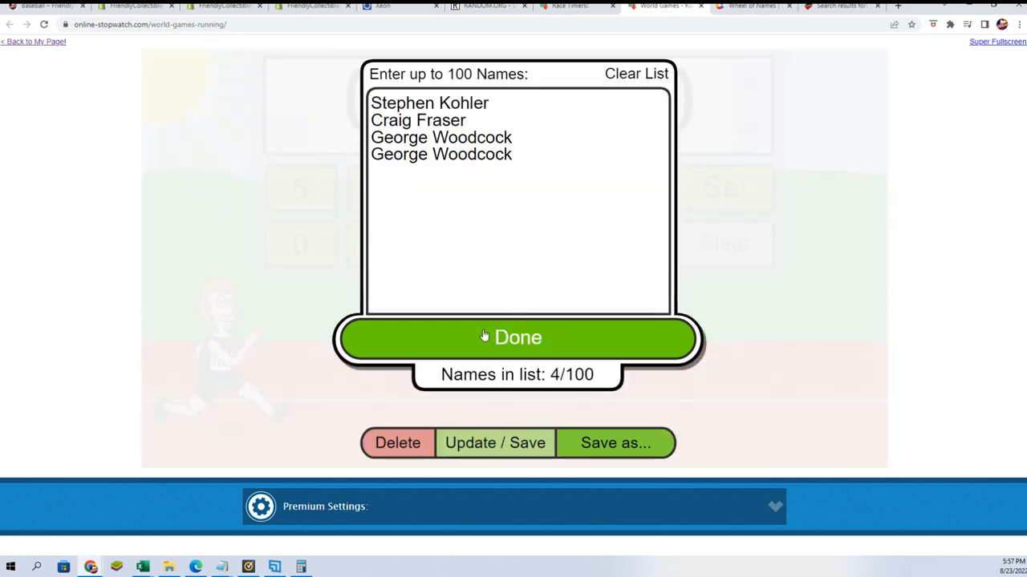
pyautogui.click(517, 337)
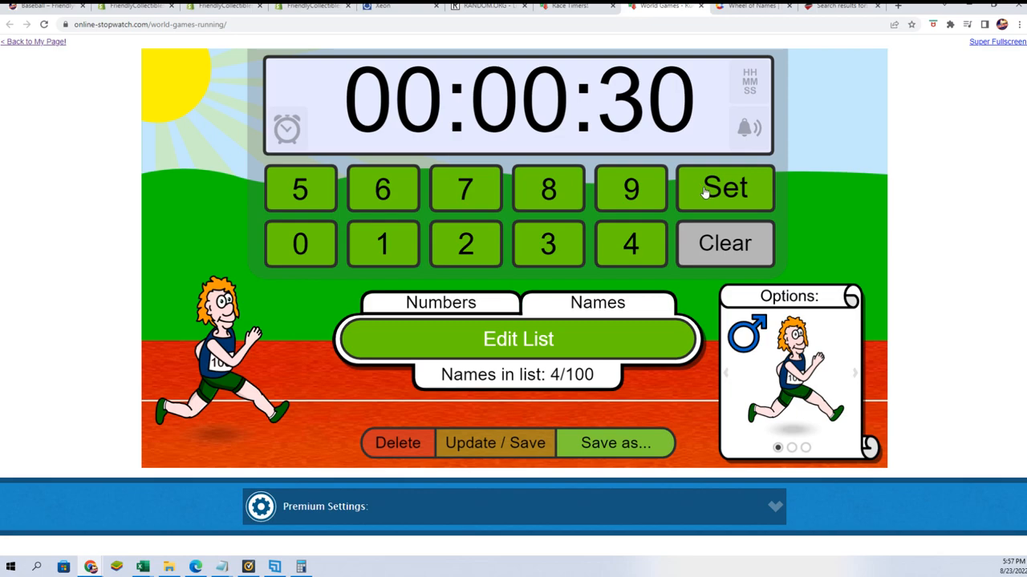
# - Load the race with the four named runners at the start line and show it fullscreen
pyautogui.click(723, 188)
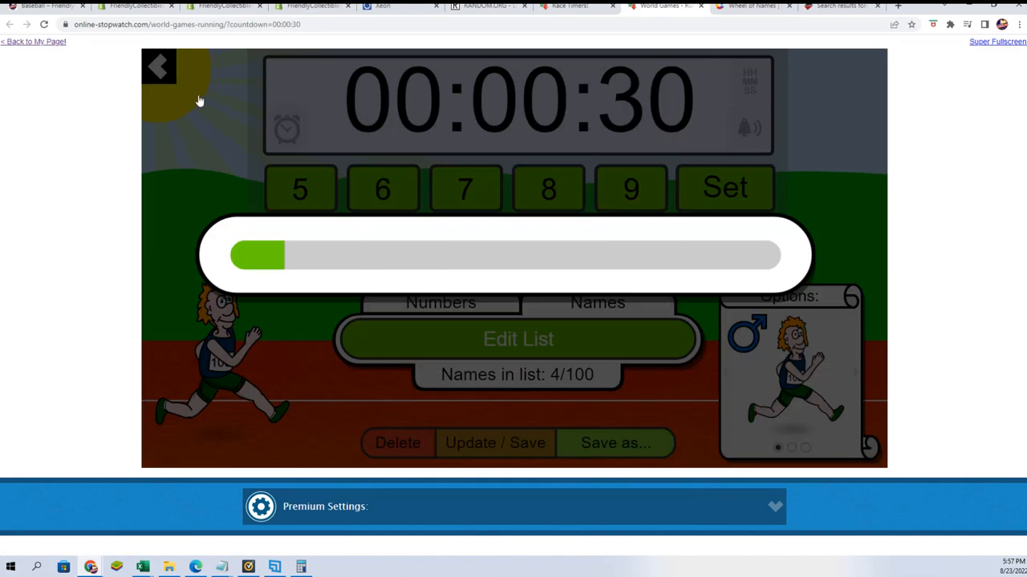
pyautogui.moveTo(234, 99)
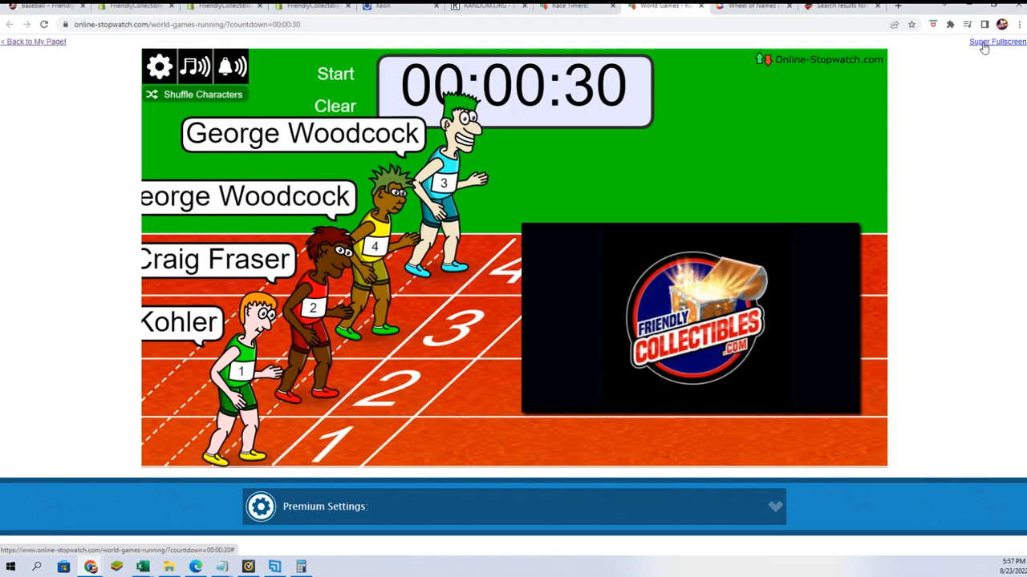
pyautogui.click(998, 42)
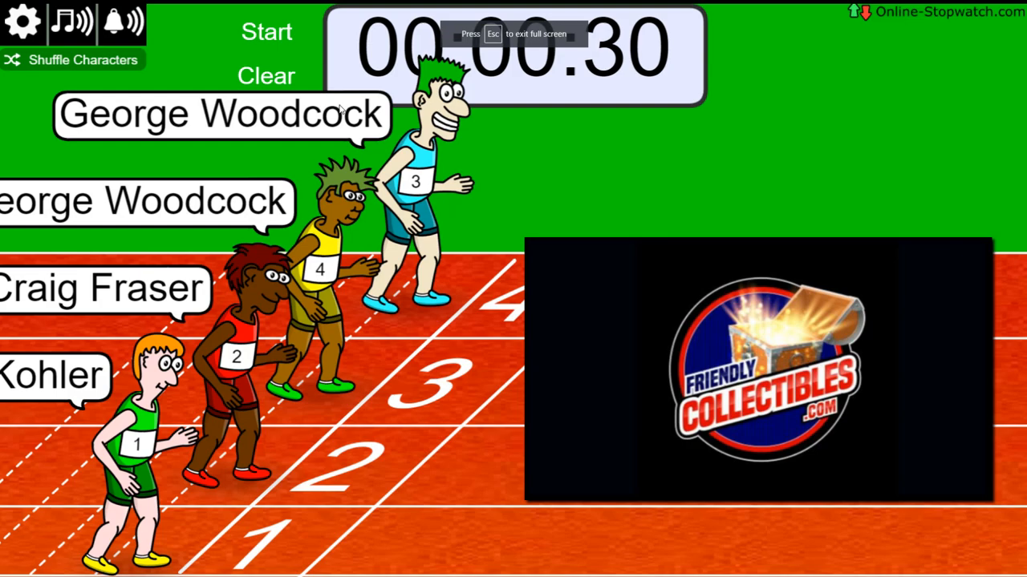
# - Start the race and let it run to zero with Craig Fraser shown as winner
pyautogui.click(266, 32)
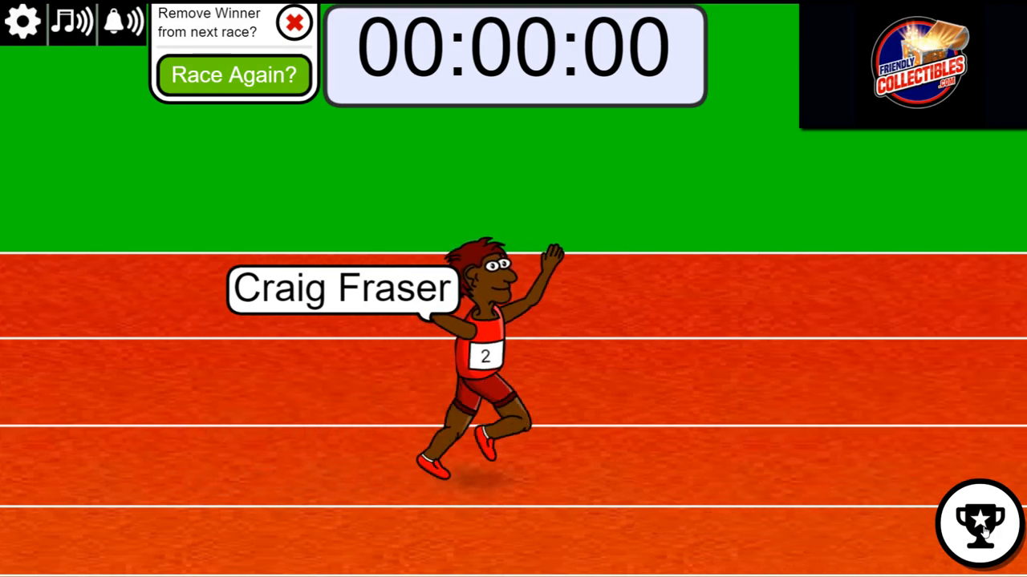
pyautogui.moveTo(913, 442)
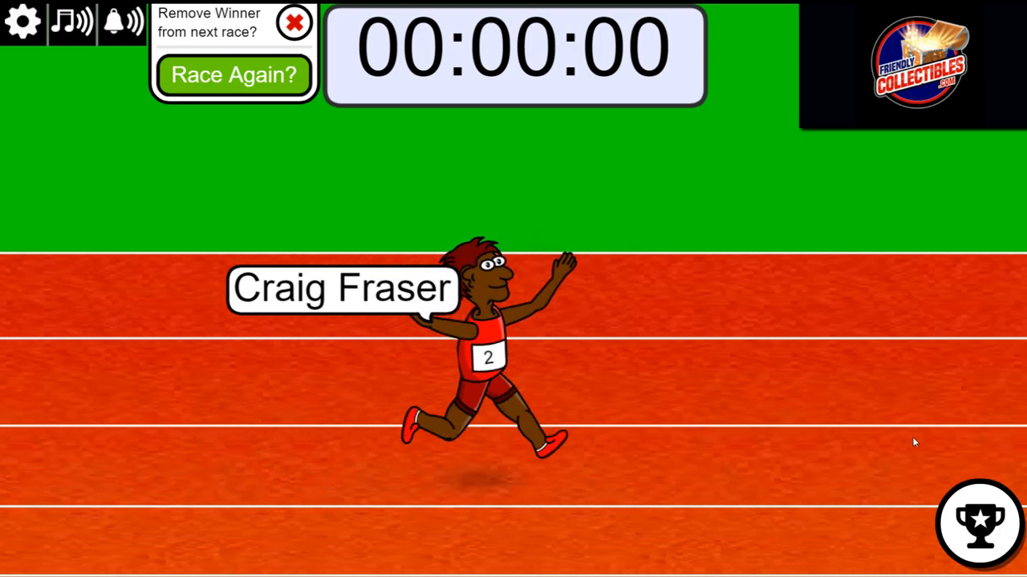